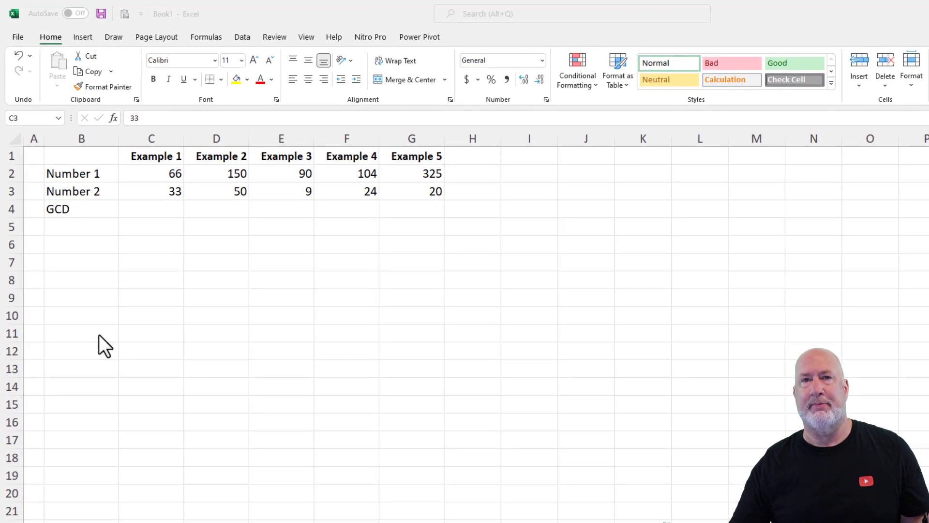
# - Enter =GCD(C2,C3) in C4 for Example 1's number pair
pyautogui.click(151, 208)
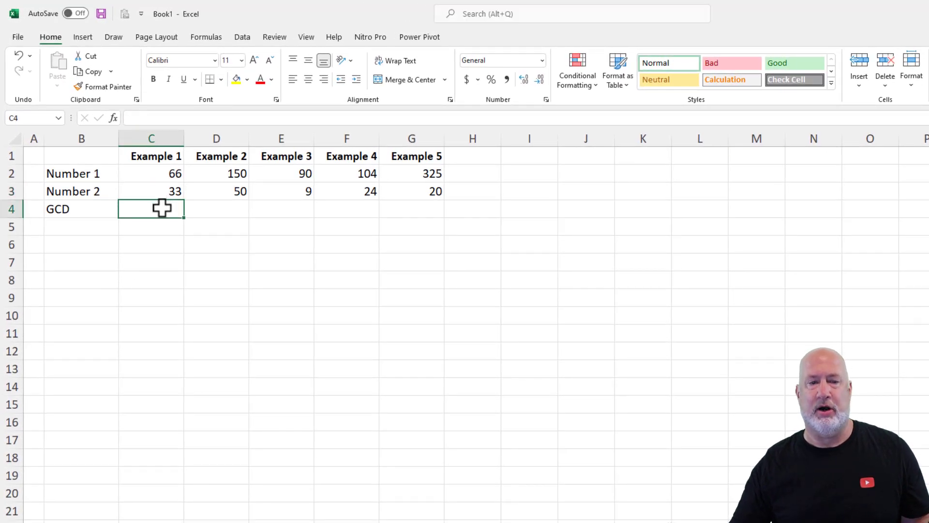
pyautogui.moveTo(266, 261)
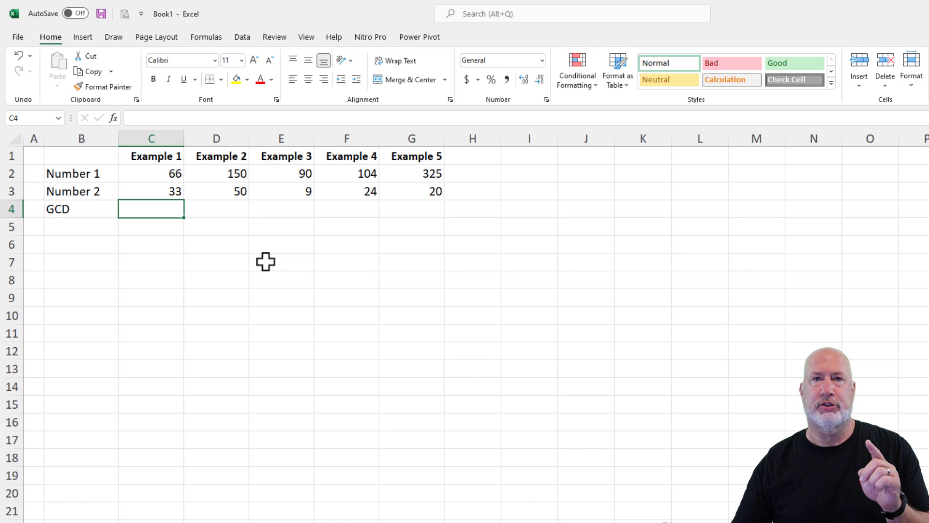
pyautogui.moveTo(624, 451)
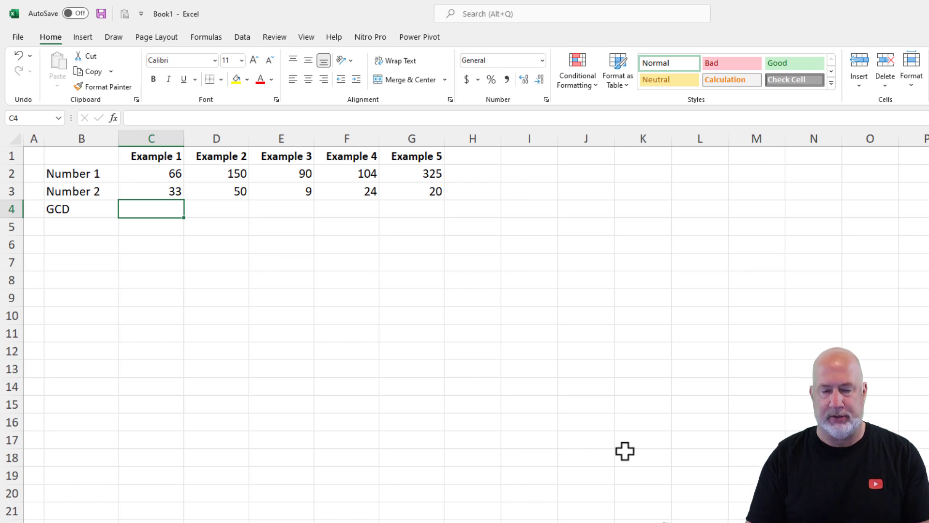
pyautogui.write('=g')
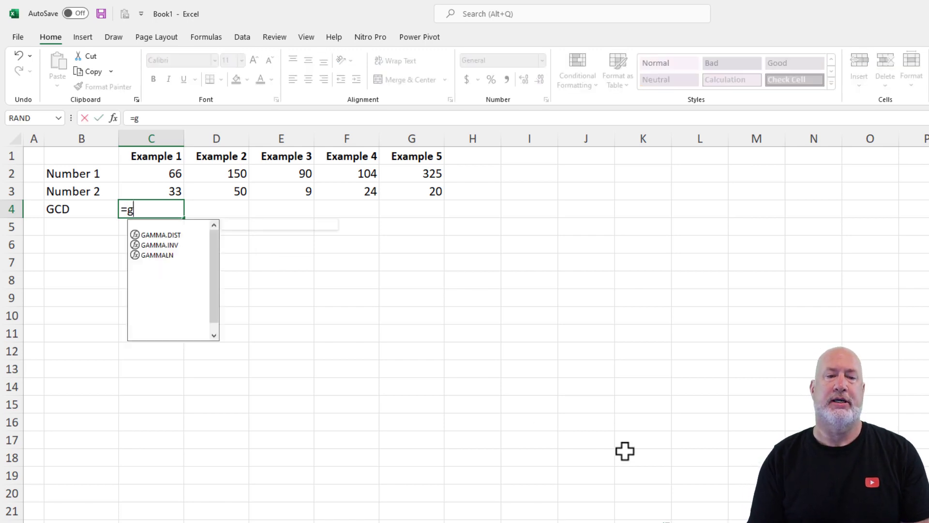
pyautogui.write('cd')
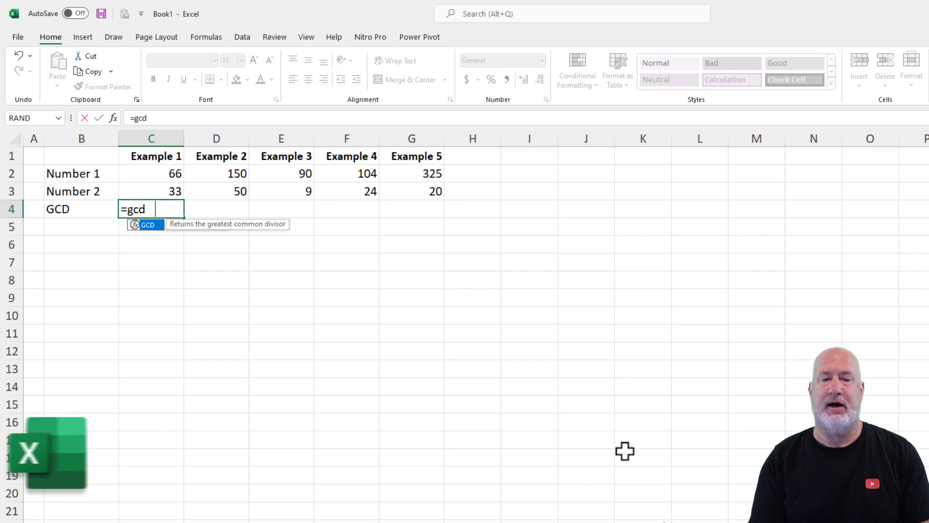
pyautogui.write('(')
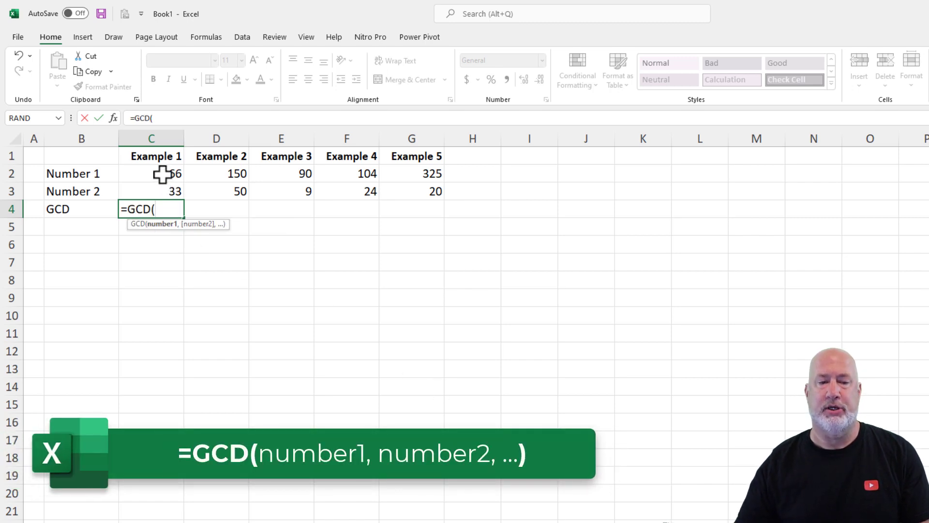
pyautogui.click(151, 173)
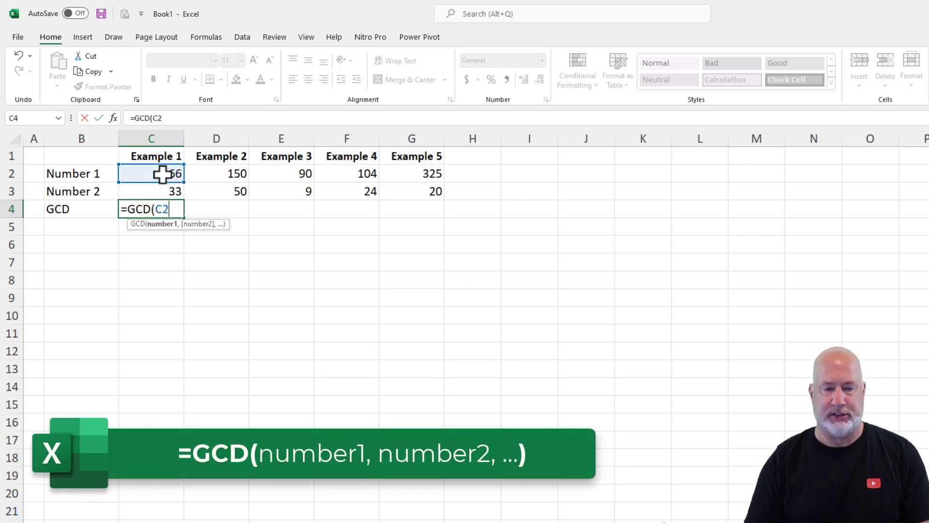
pyautogui.write(',')
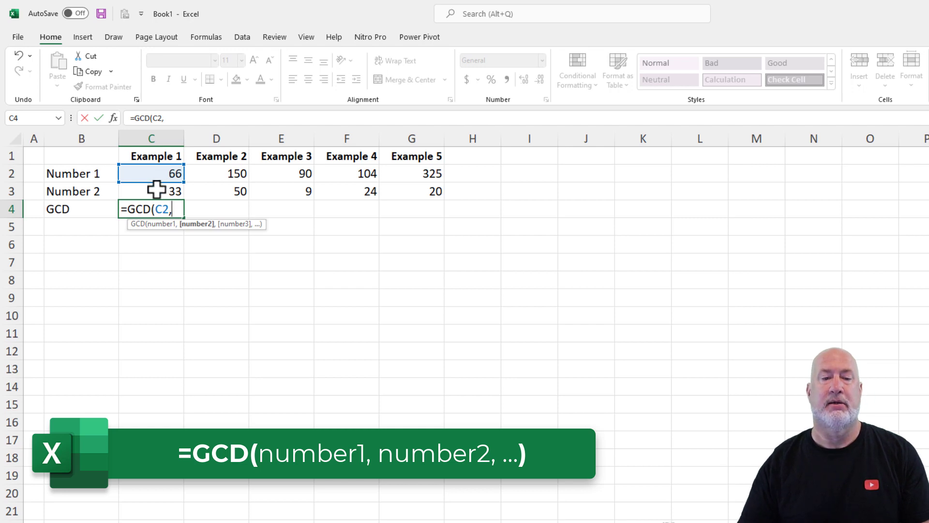
pyautogui.click(151, 191)
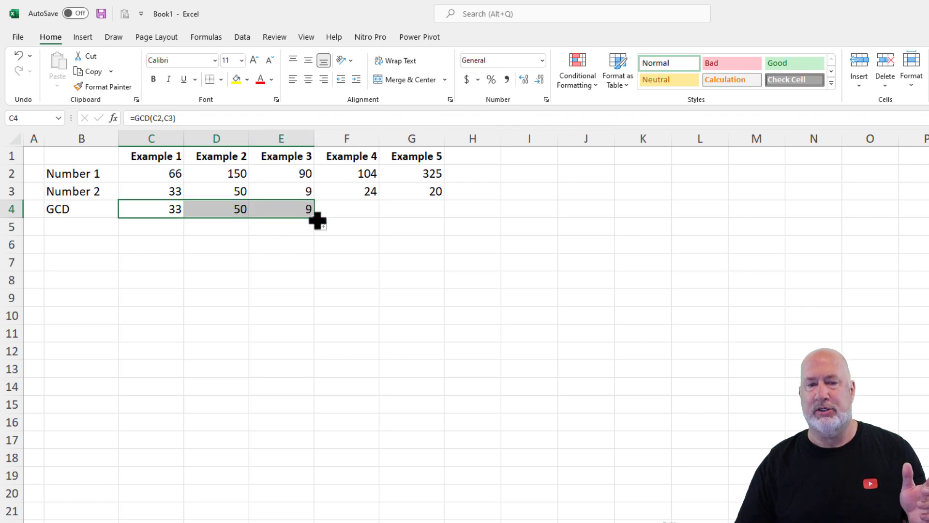
pyautogui.moveTo(317, 223)
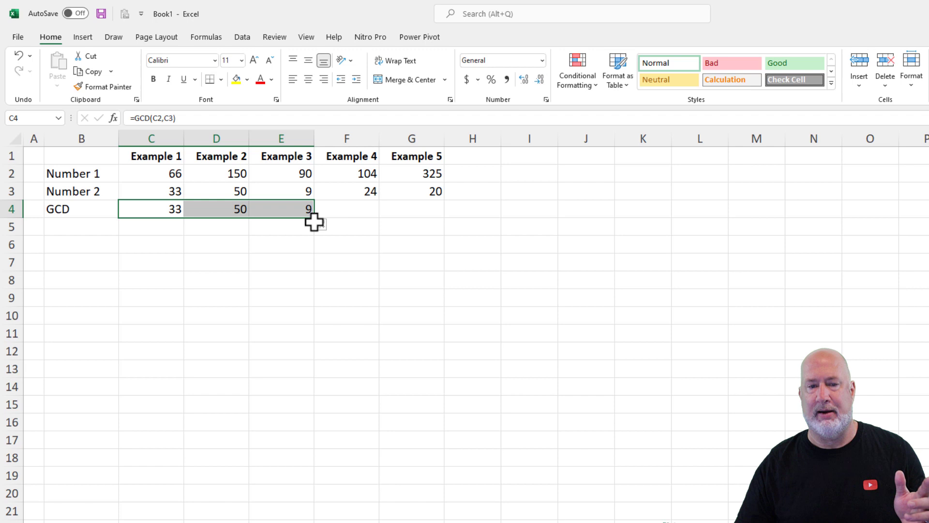
# - Copy the GCD formula across to Example 5 and start the 'Ratio' label in B5
pyautogui.moveTo(315, 208); pyautogui.dragTo(412, 209)
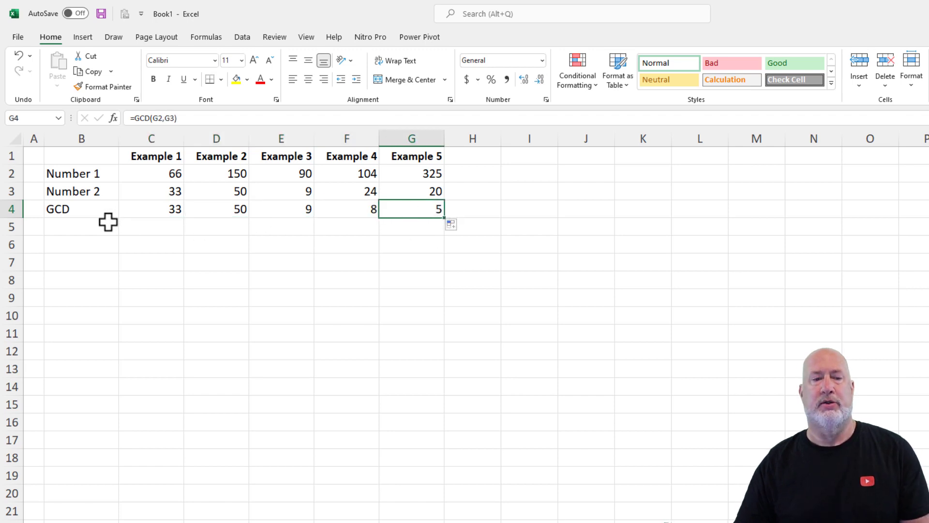
pyautogui.click(151, 208)
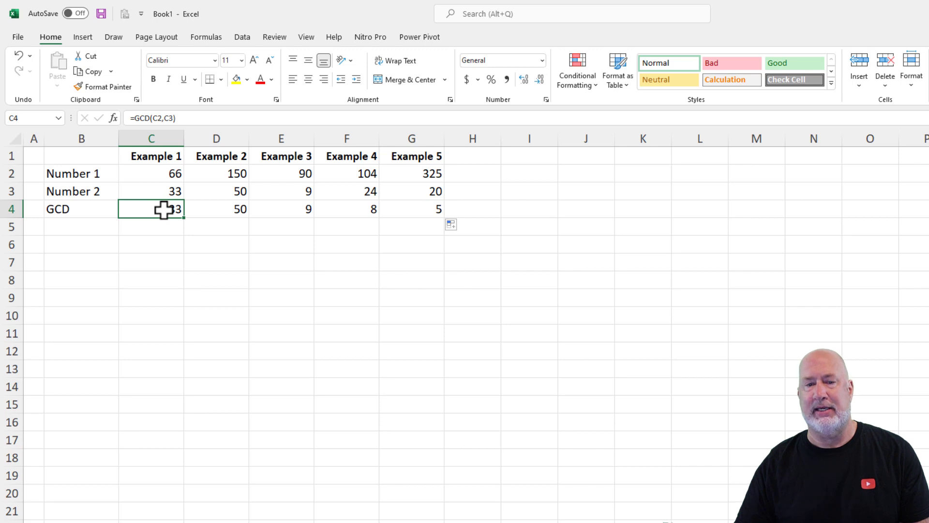
pyautogui.moveTo(108, 243)
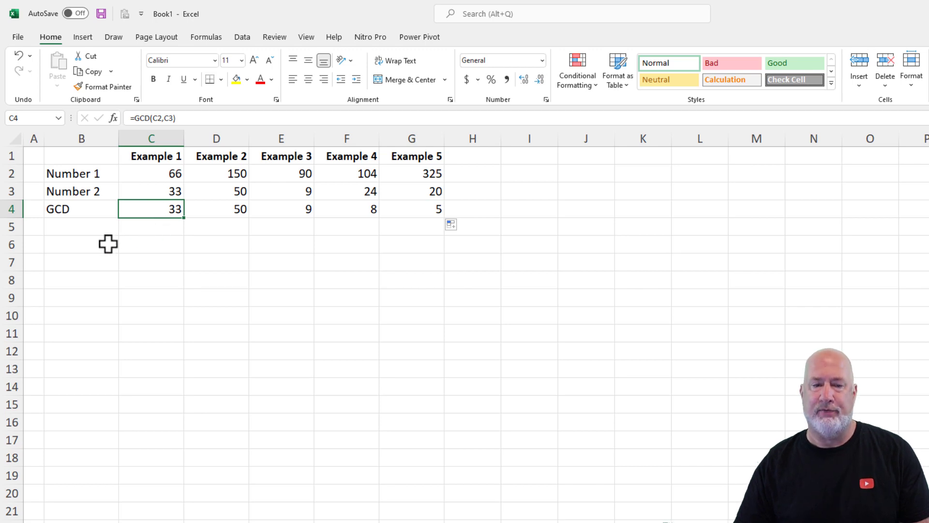
pyautogui.click(81, 244)
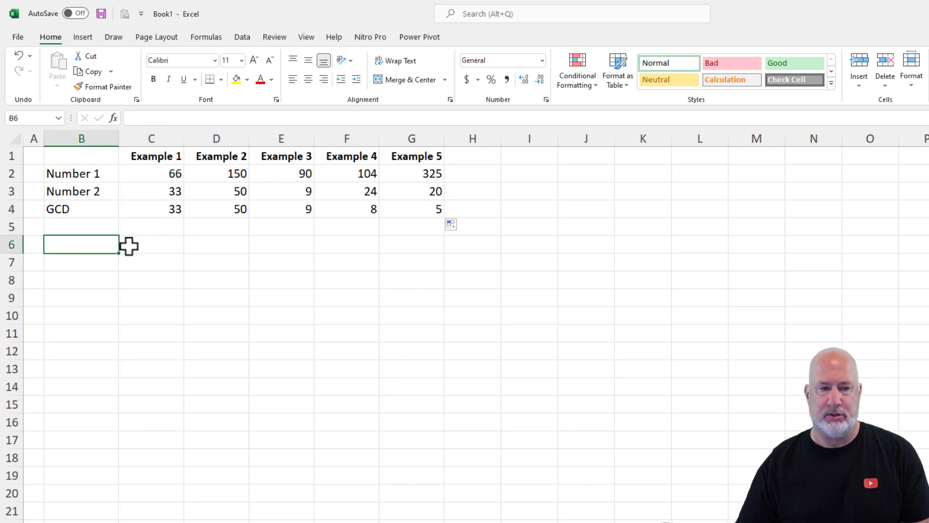
pyautogui.write('Ratio')
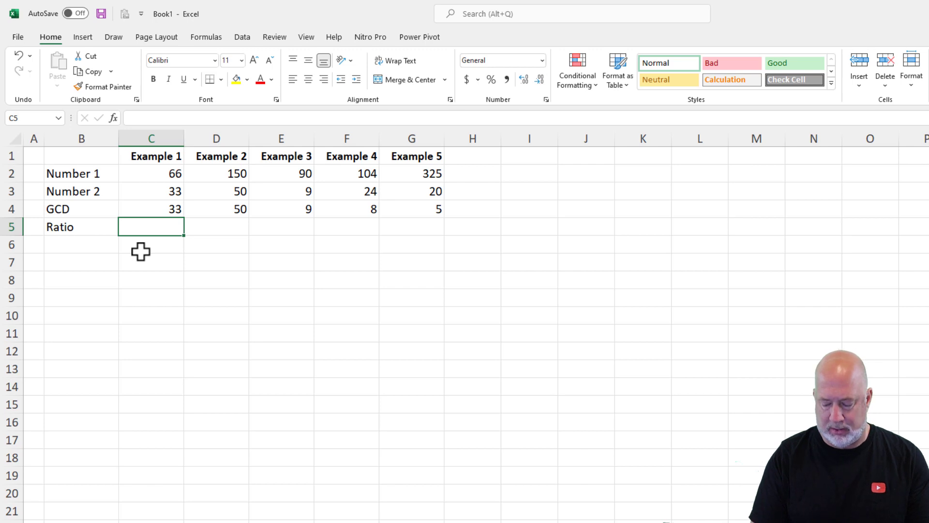
# - Start C5's formula with Example 1's first number divided by GCD(C2,C3)
pyautogui.write('=')
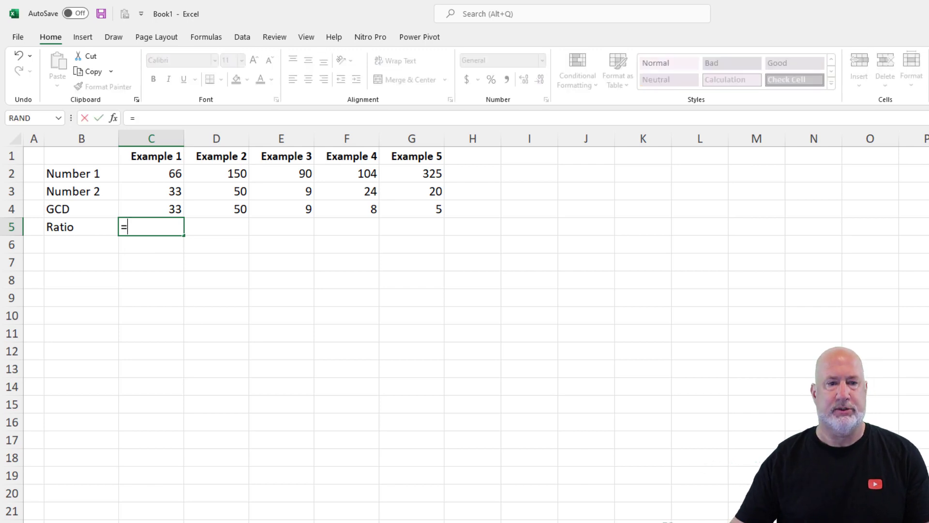
pyautogui.click(151, 173)
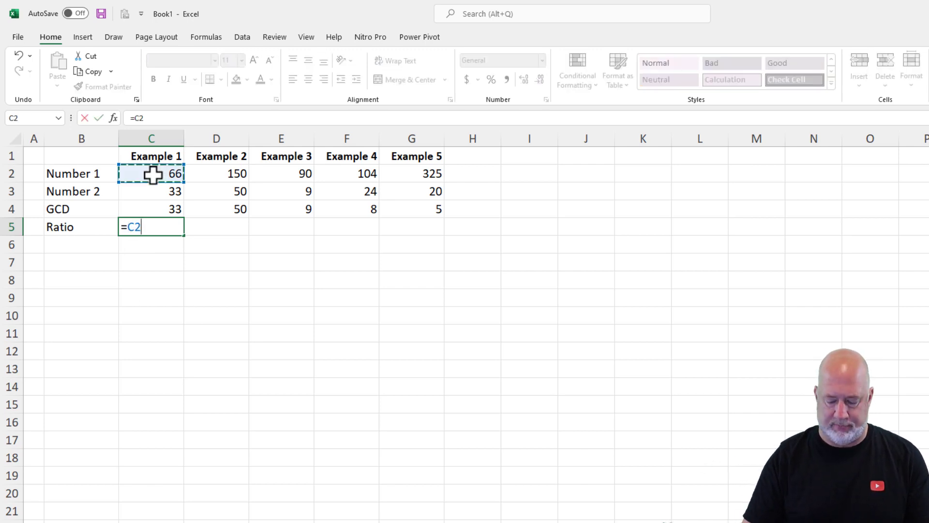
pyautogui.write('/GCD(')
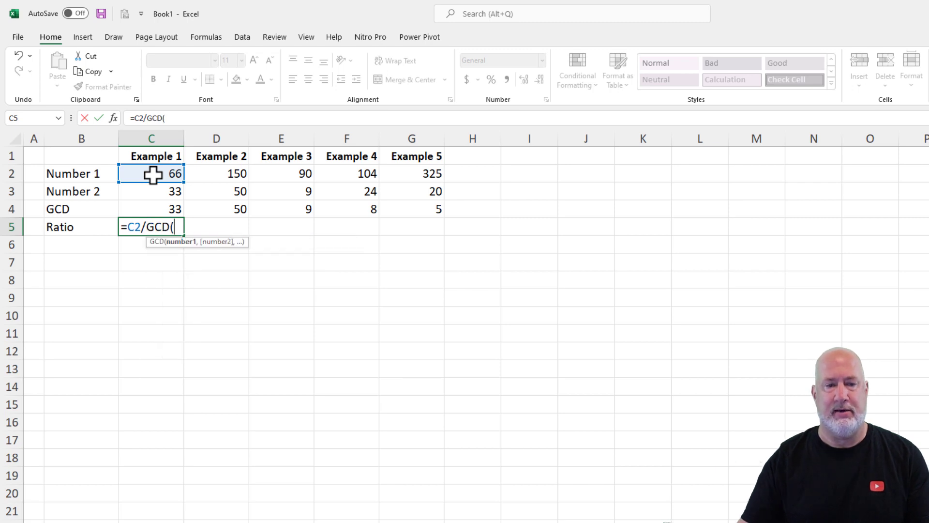
pyautogui.write('C2,')
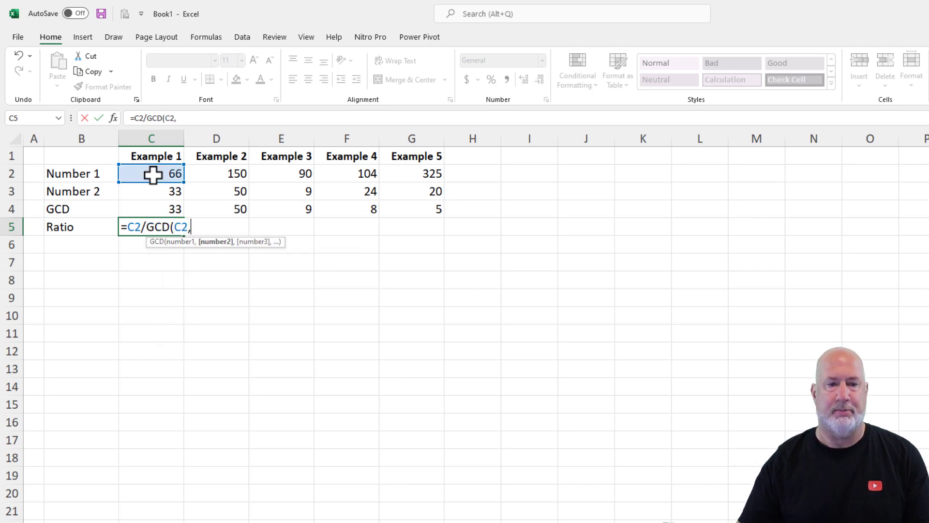
pyautogui.click(151, 191)
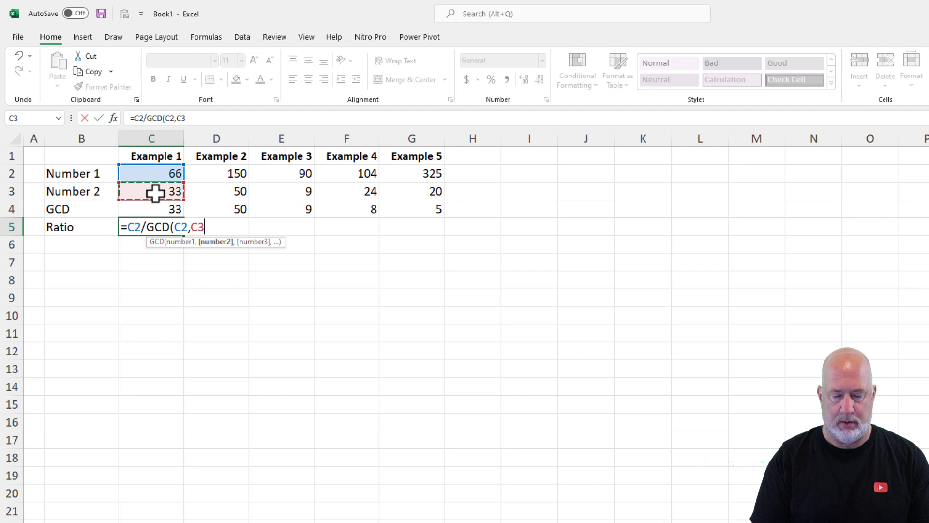
pyautogui.write(')')
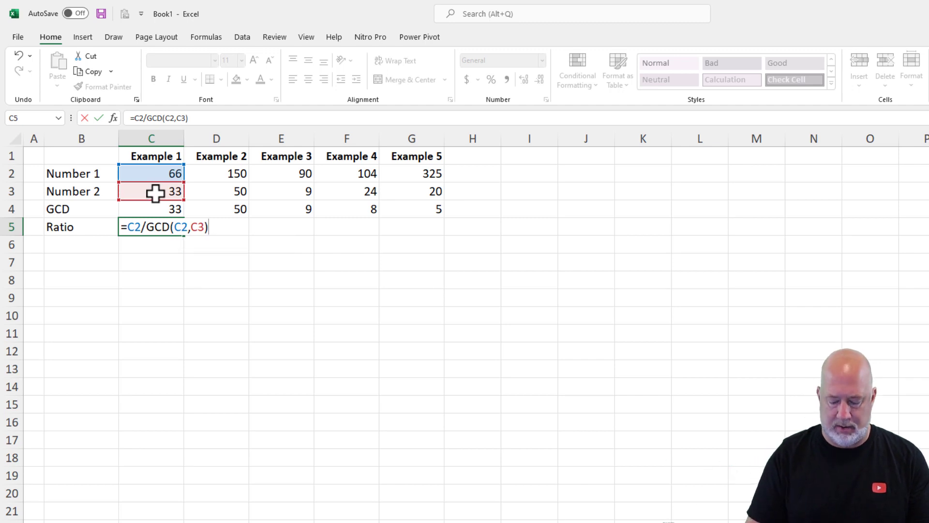
# - Append ":" and C3 divided by the GCD, confirming the formula to show 2:1
pyautogui.write('&')
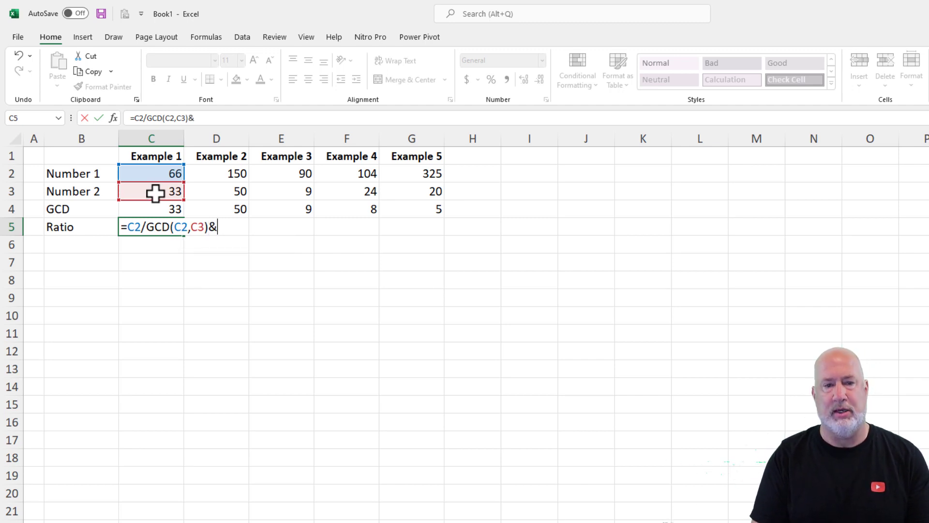
pyautogui.write('"')
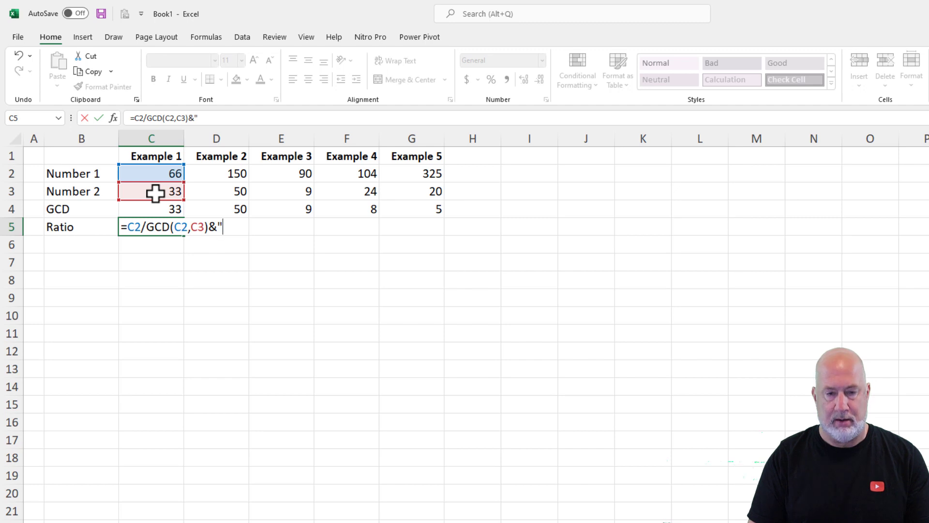
pyautogui.write(':')
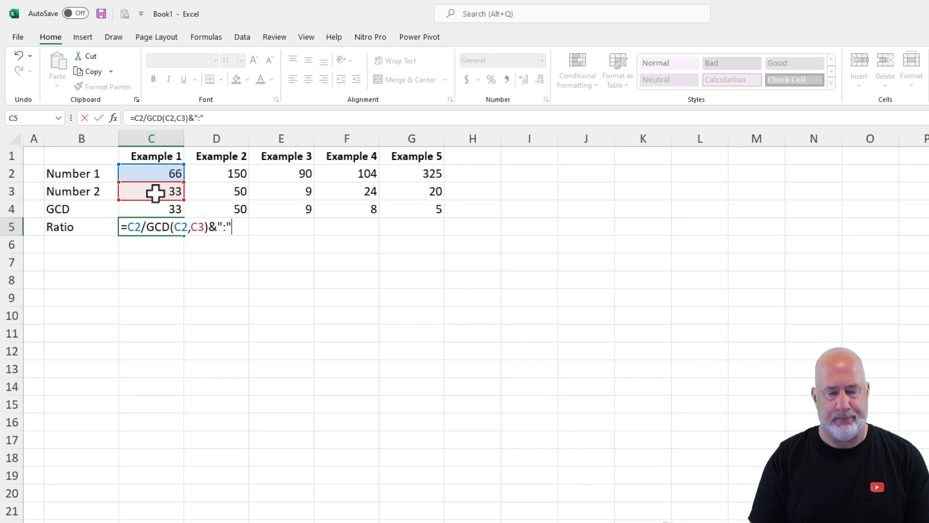
pyautogui.write('&')
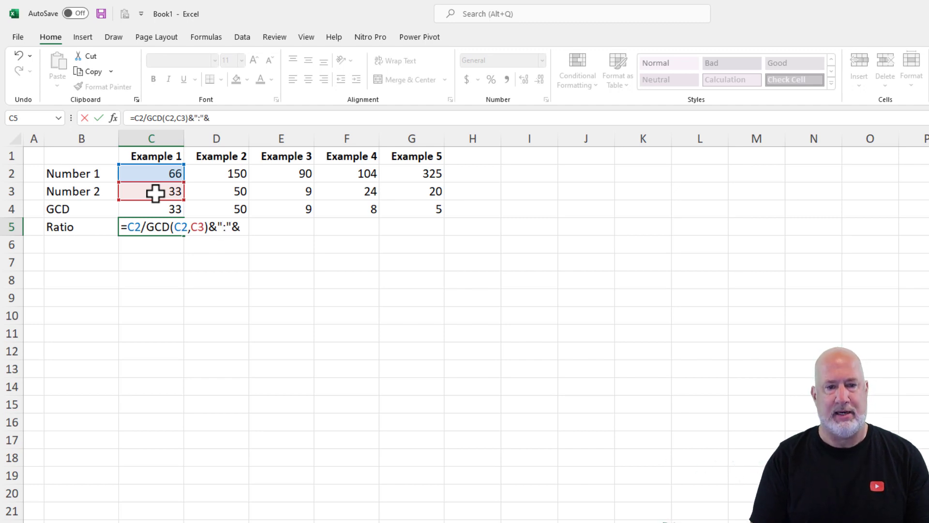
pyautogui.click(151, 191)
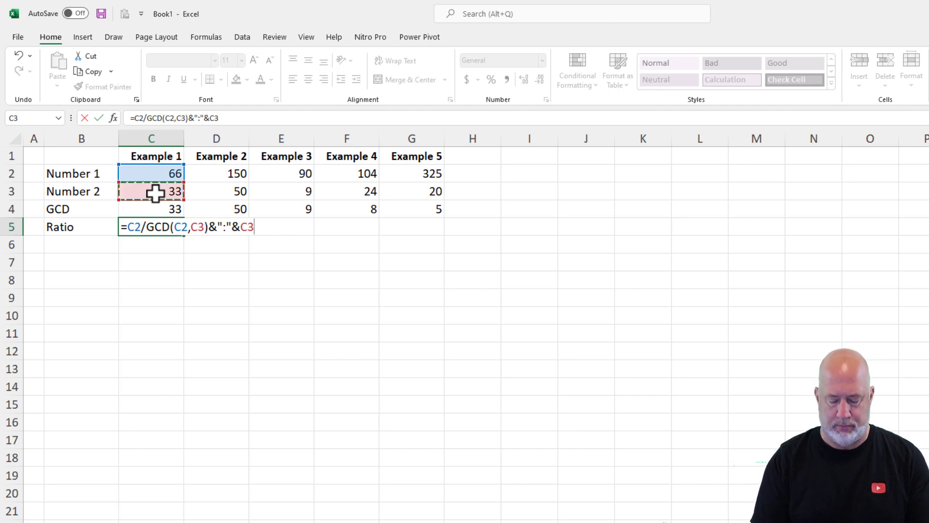
pyautogui.write('/gcd')
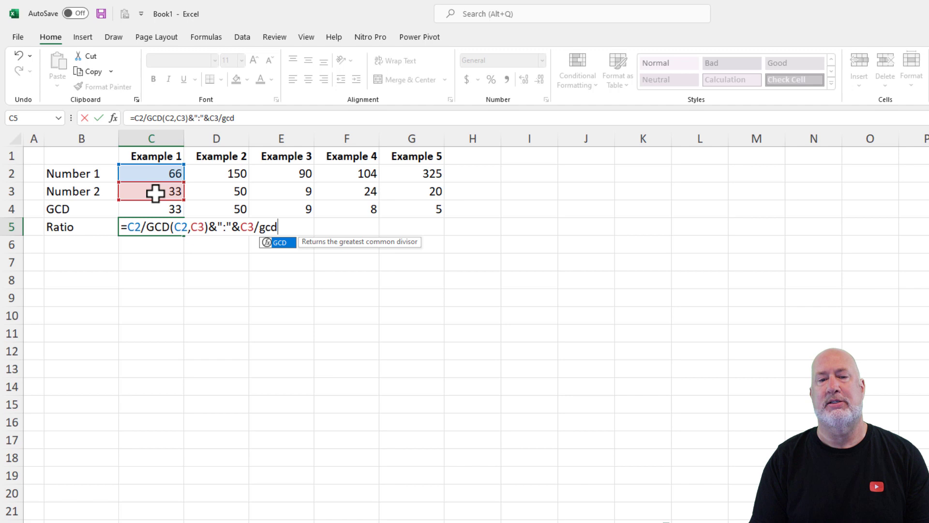
pyautogui.write('GCD(c2/')
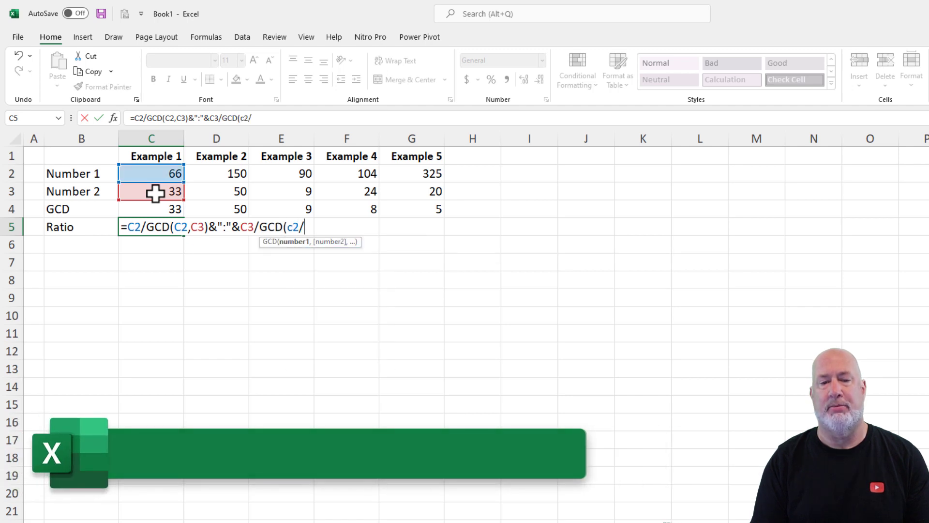
pyautogui.write('c3)')
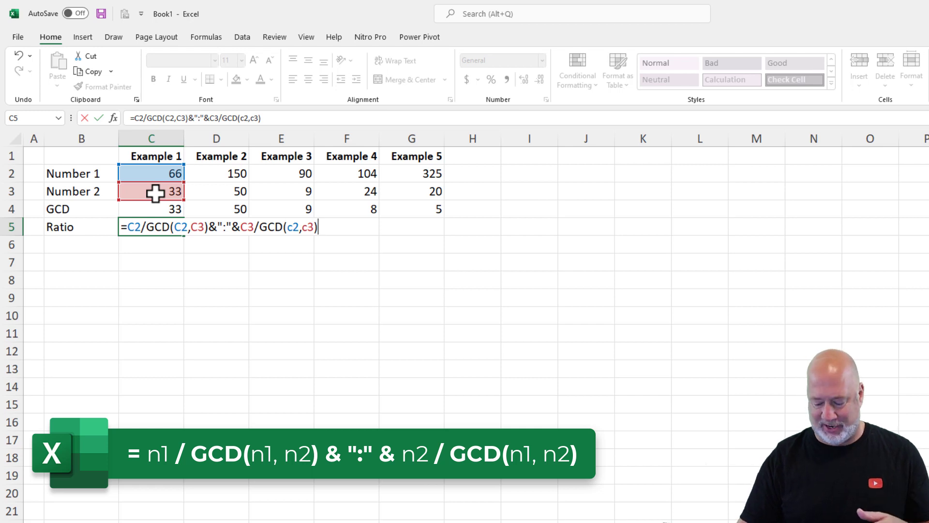
pyautogui.press('Enter')
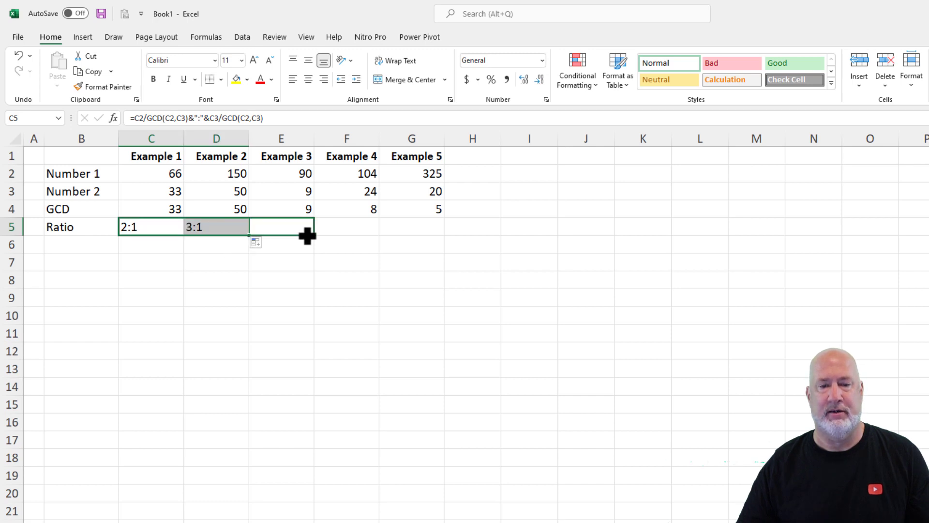
# - Copy the C5 ratio formula across to G5, showing 10:1, 13:3 and 65:4
pyautogui.moveTo(308, 226); pyautogui.dragTo(308, 226)
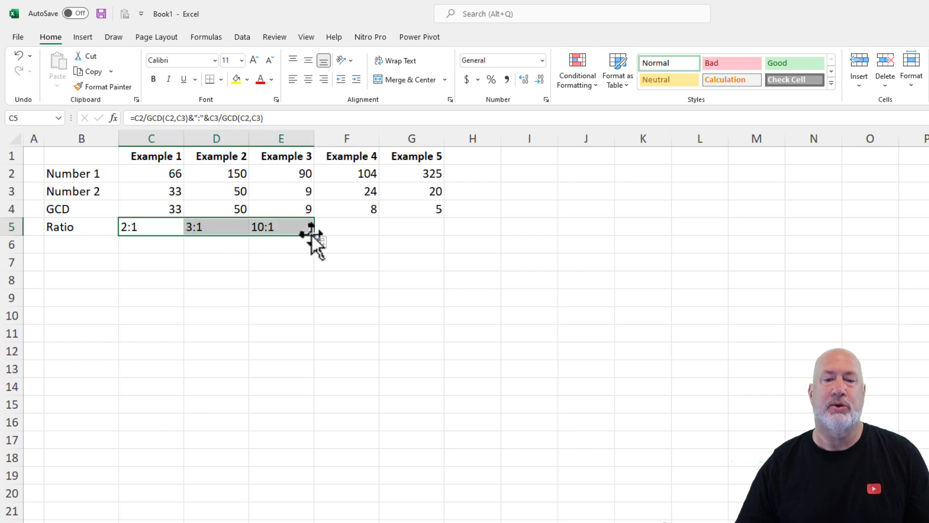
pyautogui.moveTo(311, 227); pyautogui.dragTo(346, 227)
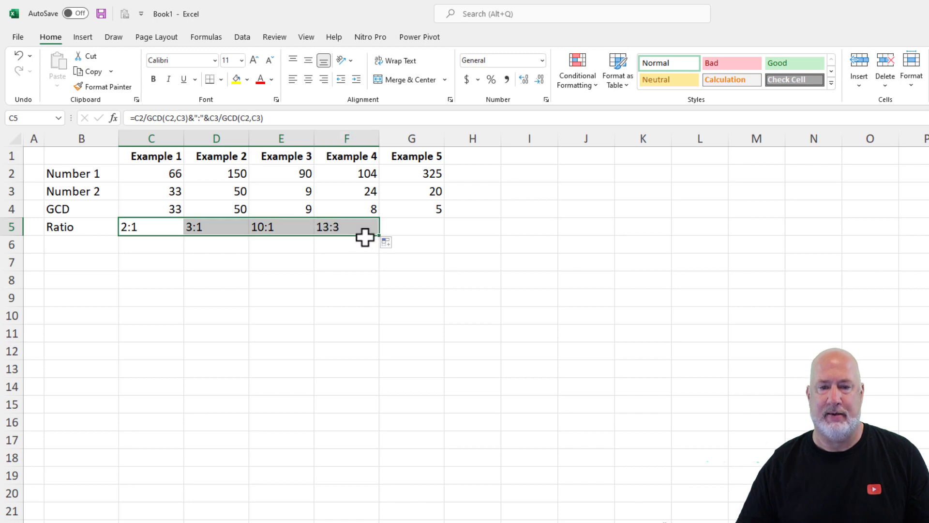
pyautogui.moveTo(379, 227); pyautogui.dragTo(433, 227)
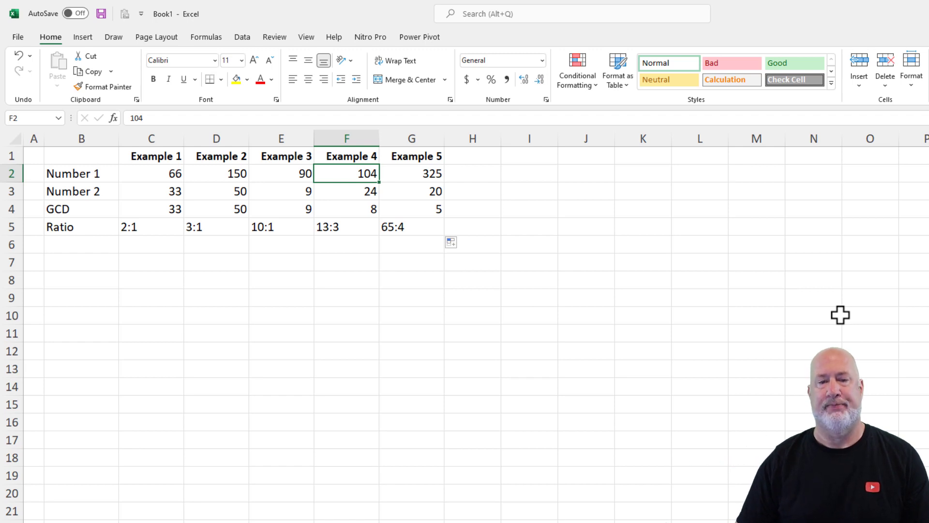
# - Change Example 4's numbers to 80 and 20 and Example 5's to 50, then select the ratios
pyautogui.write('75')
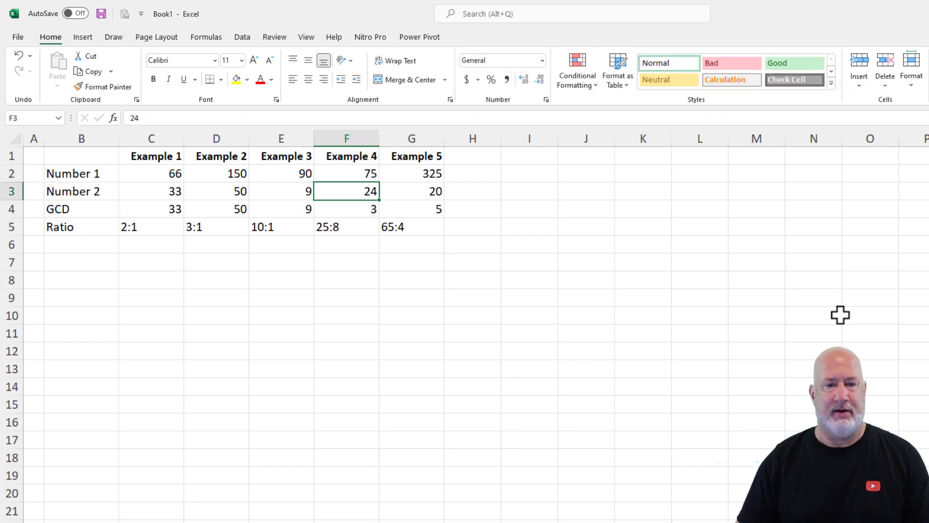
pyautogui.write('25')
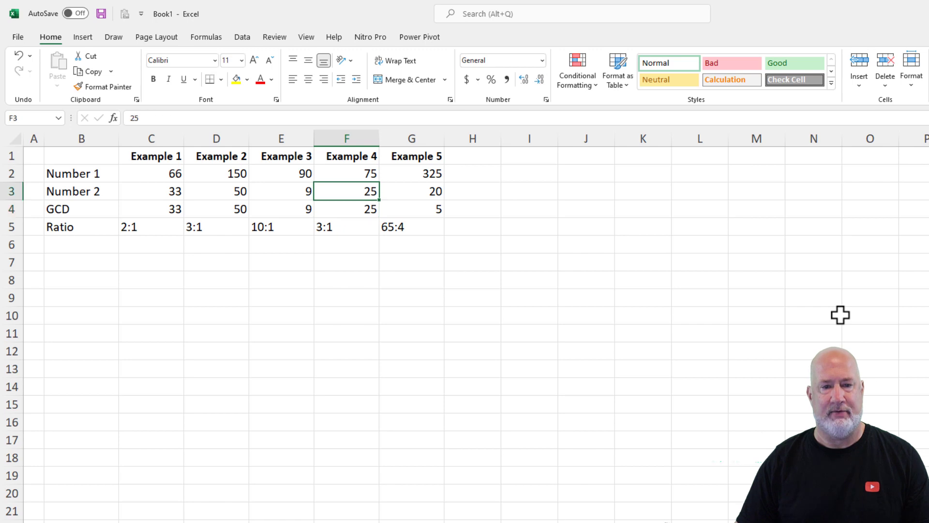
pyautogui.click(217, 173)
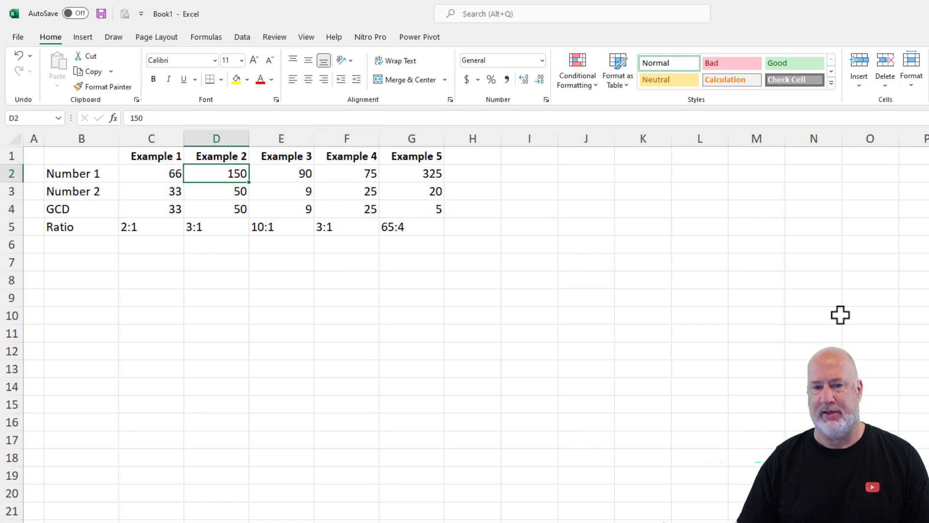
pyautogui.click(346, 191)
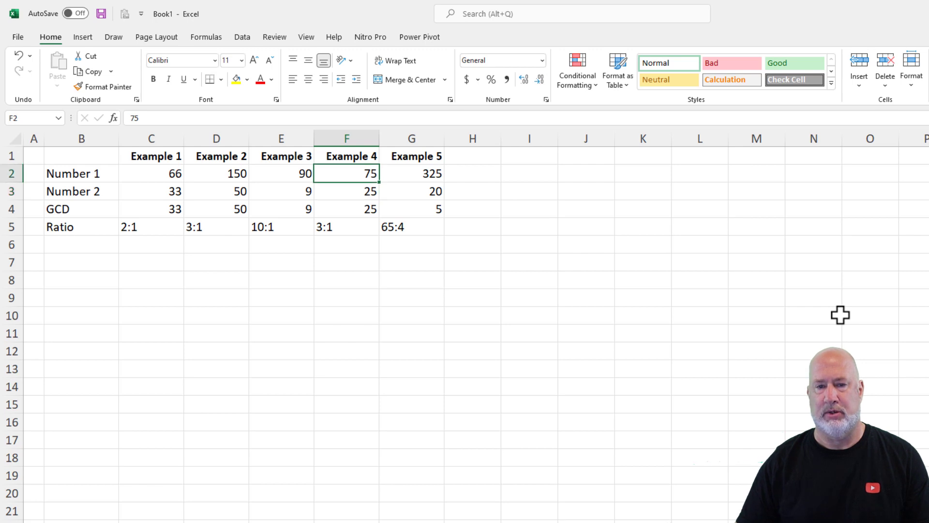
pyautogui.write('80')
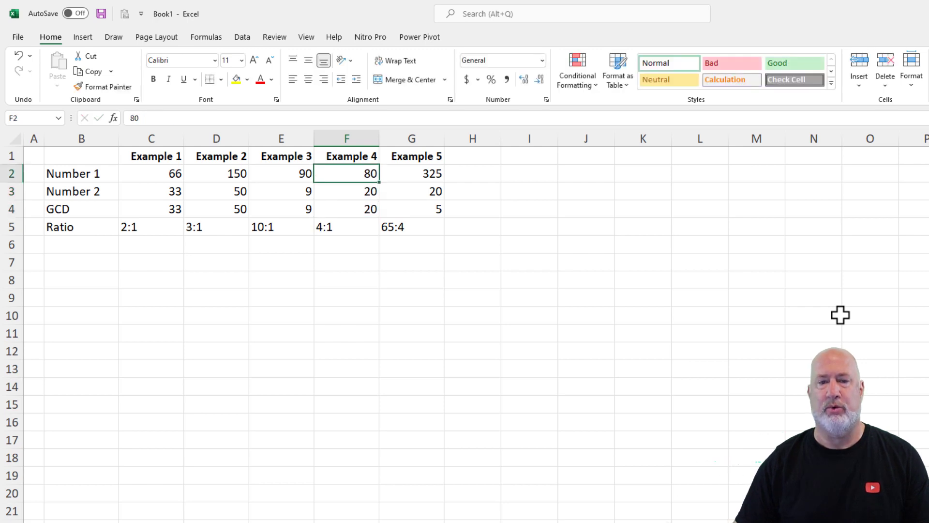
pyautogui.click(411, 173)
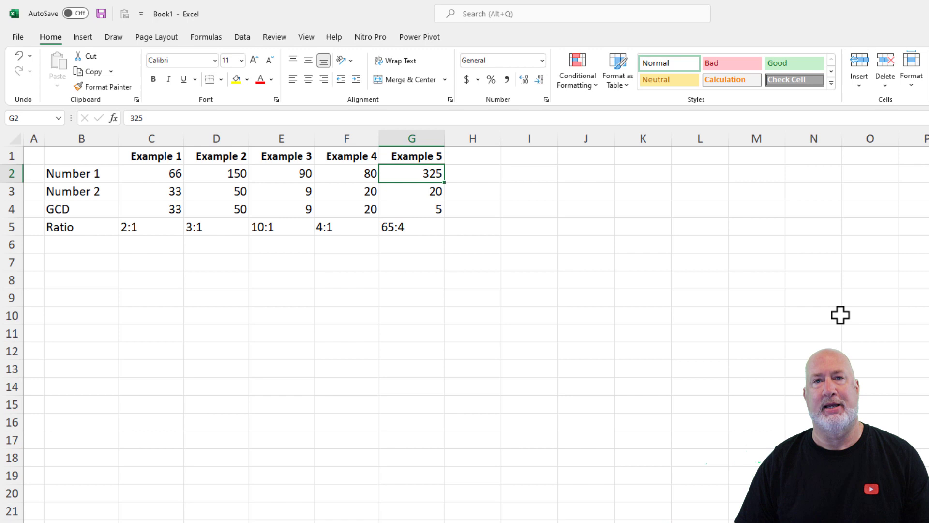
pyautogui.write('5')
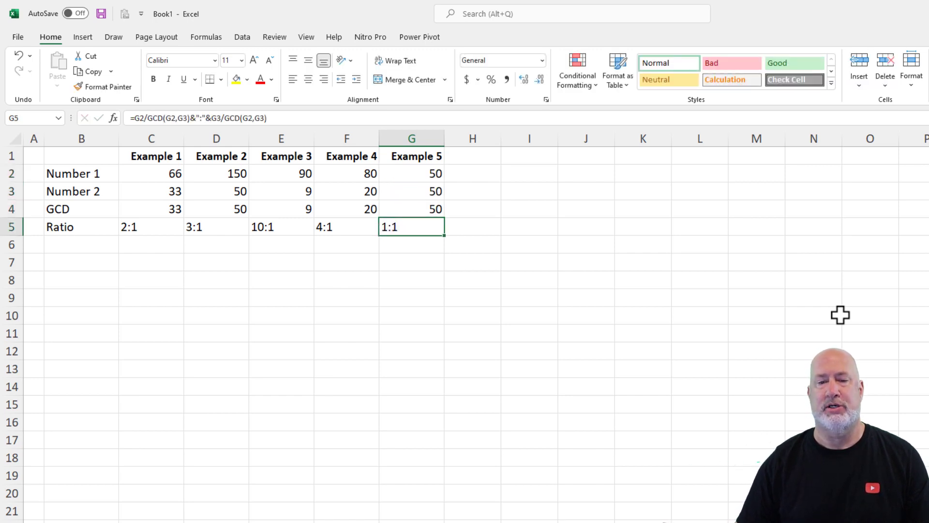
pyautogui.moveTo(128, 226); pyautogui.dragTo(290, 226)
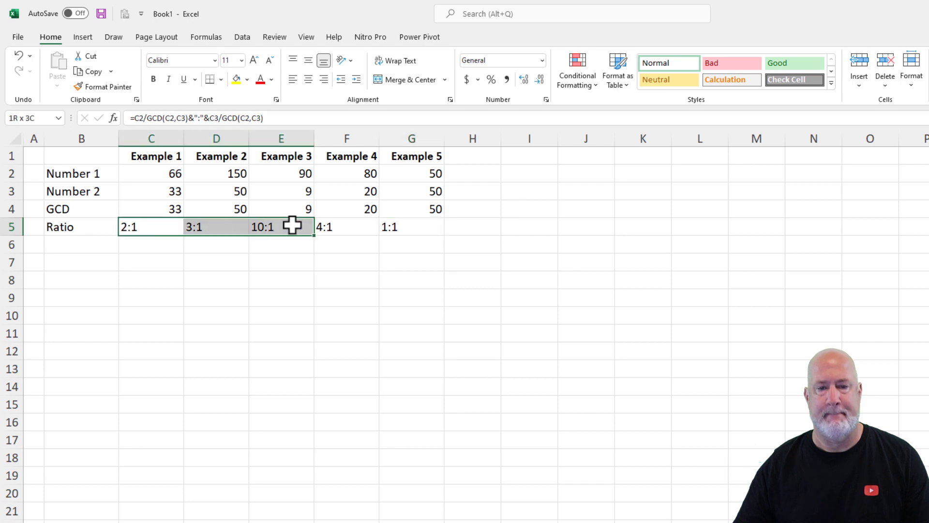